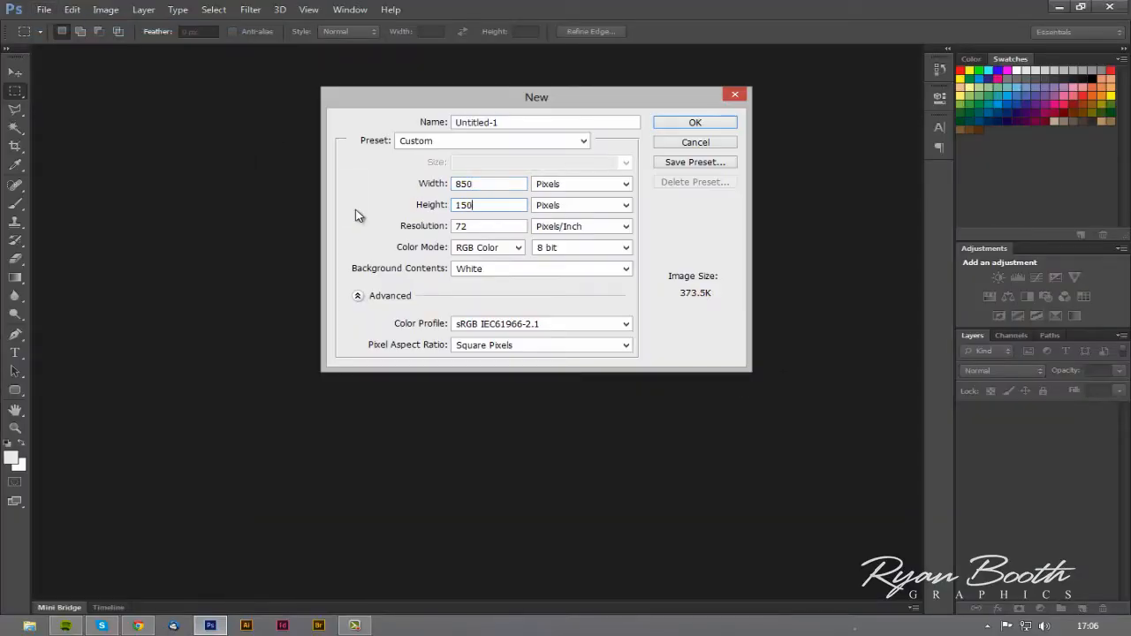
Create the 850 px document and set the heading WINTER WEBS in the Challenge Shadow font.
click(695, 122)
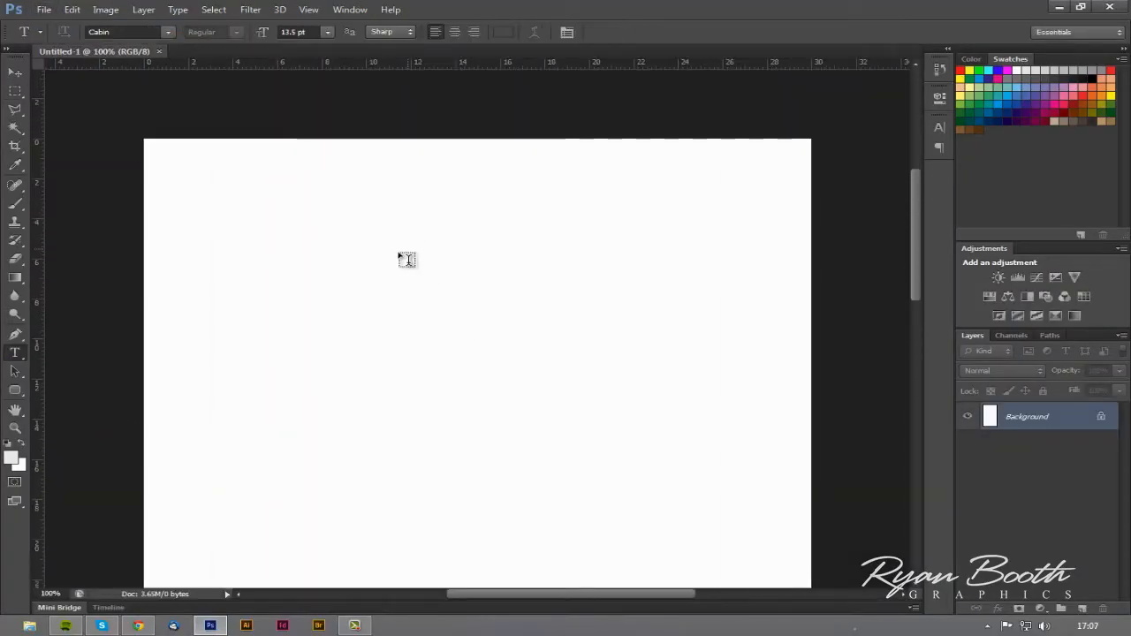
text(WINTER WEBS)
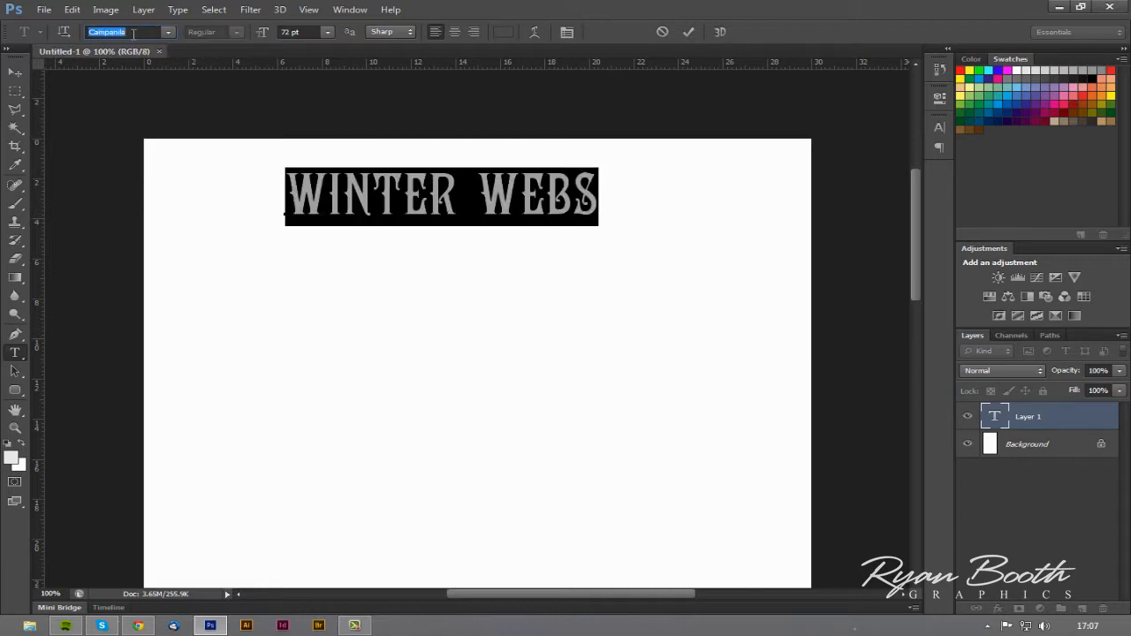
click(124, 32)
text(Century)
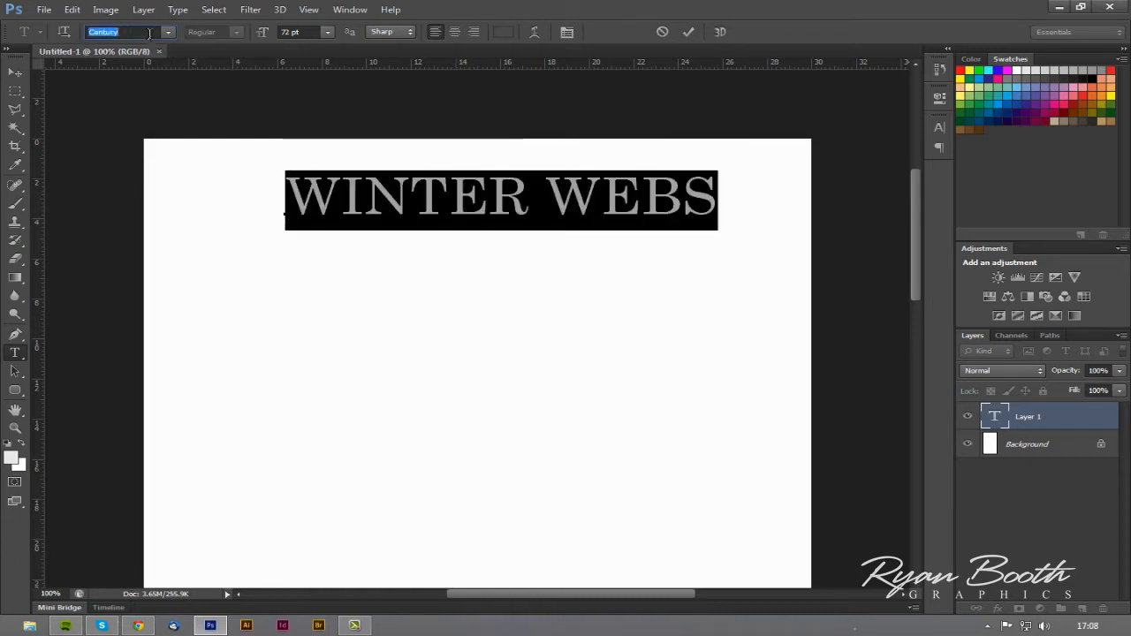
text(Challenge Shadow)
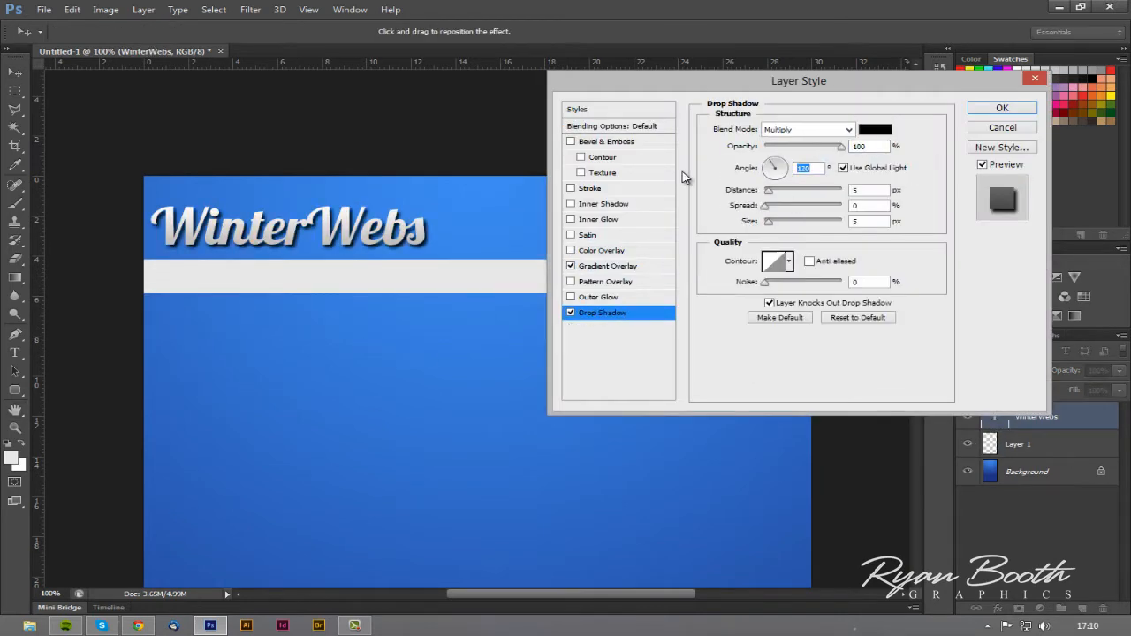
Try Satin, add an Inner Glow to the WinterWebs title alongside its drop shadow, and apply.
click(587, 234)
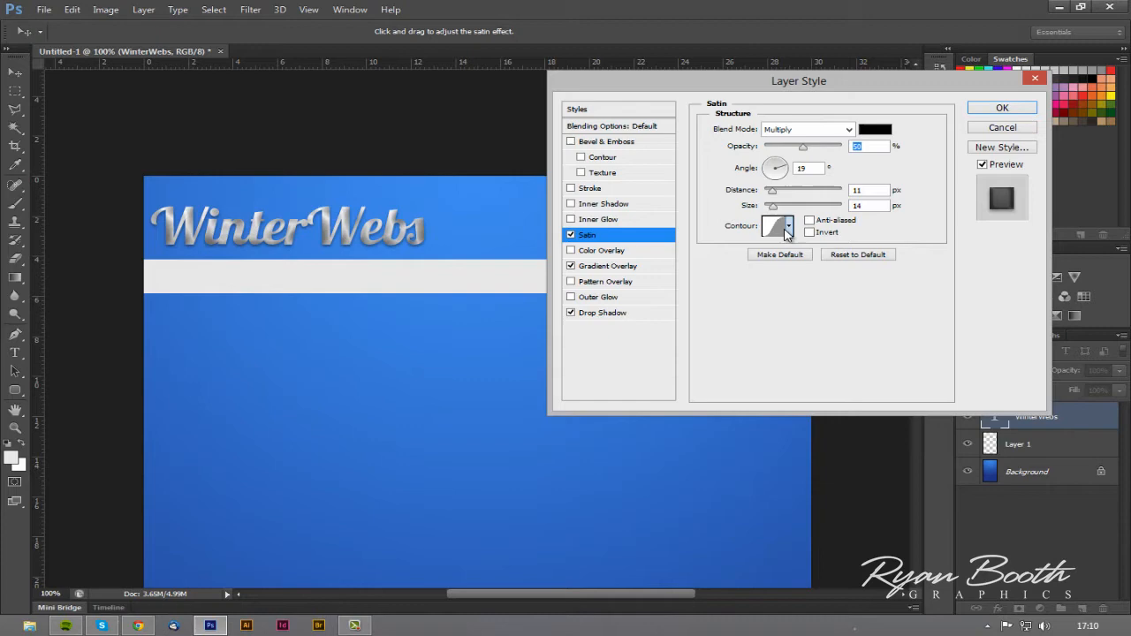
click(599, 219)
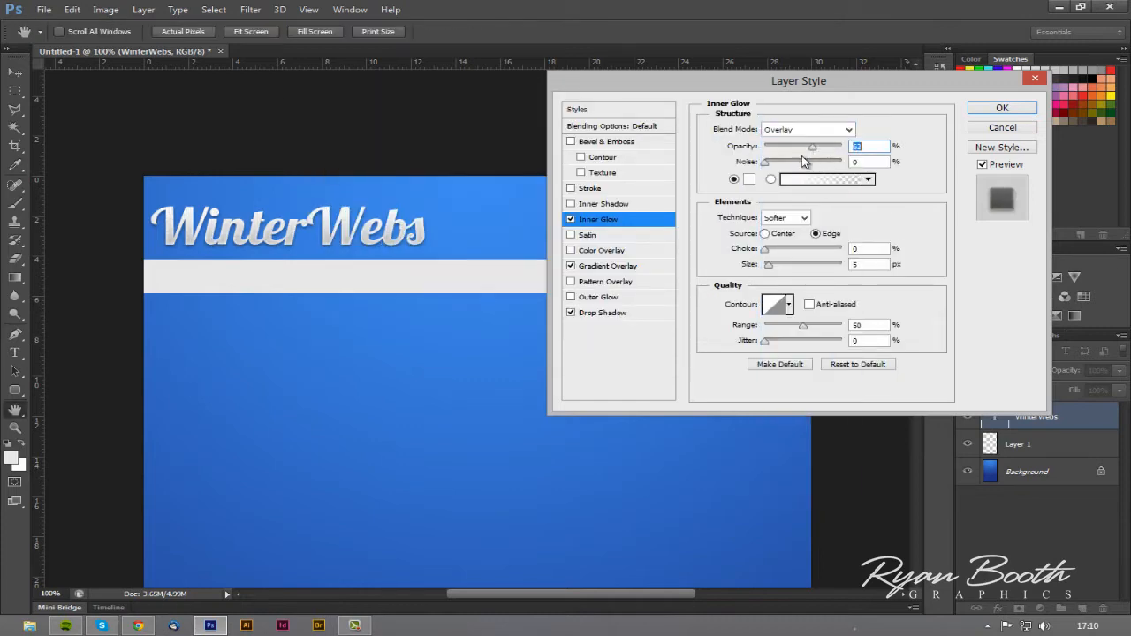
click(606, 141)
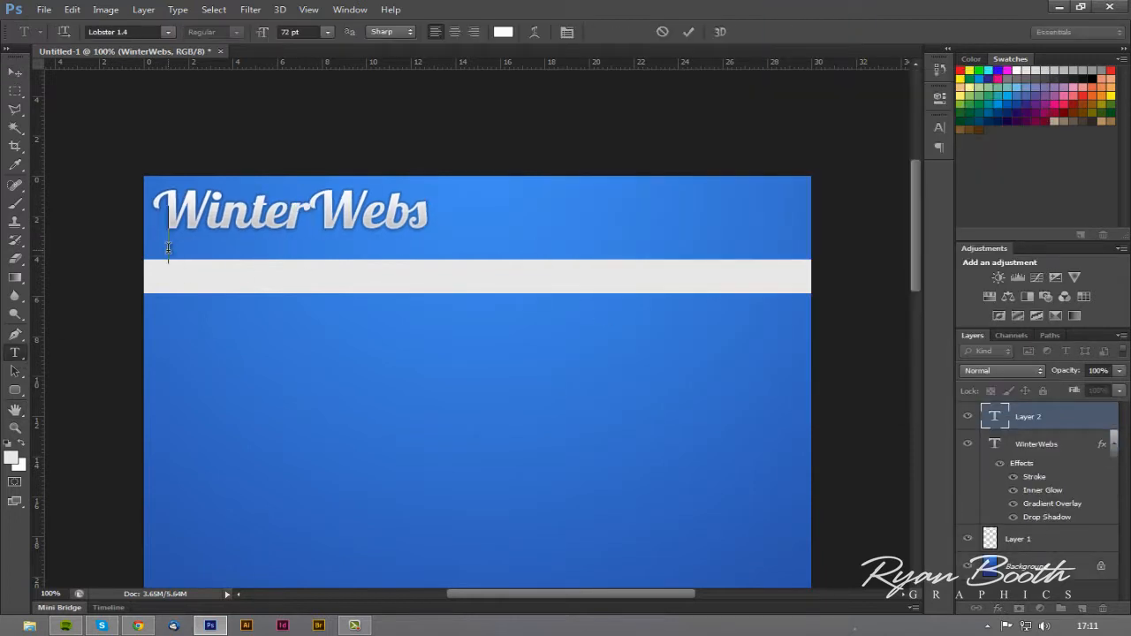
Type the SERVICES subtitle under the title and bring up its layer effects.
text(SERVIC)
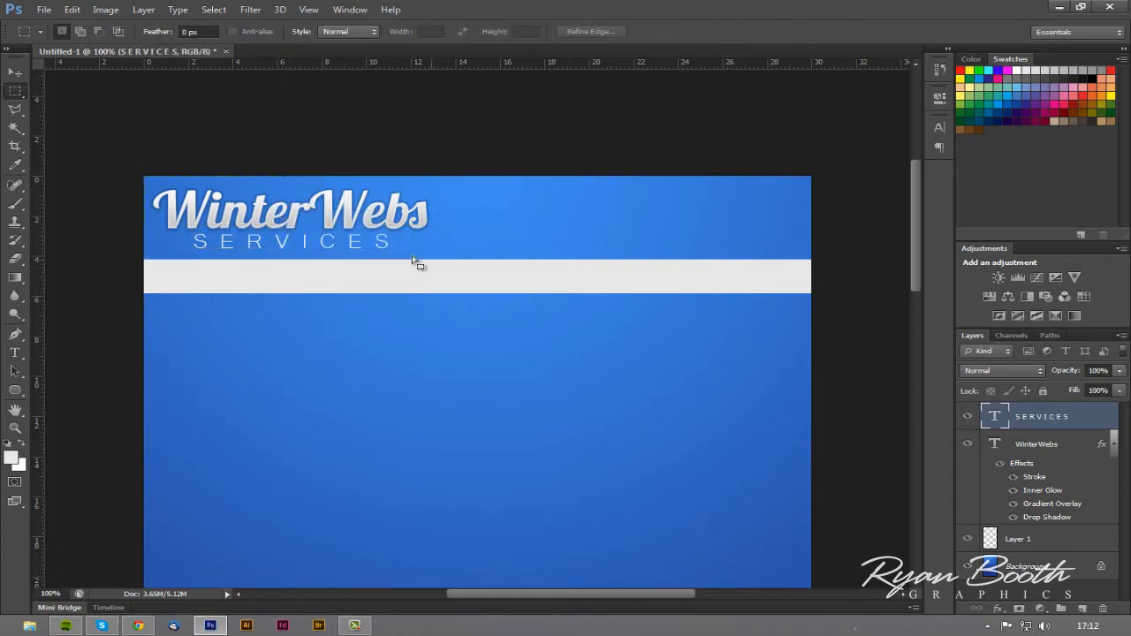
double_click(1046, 517)
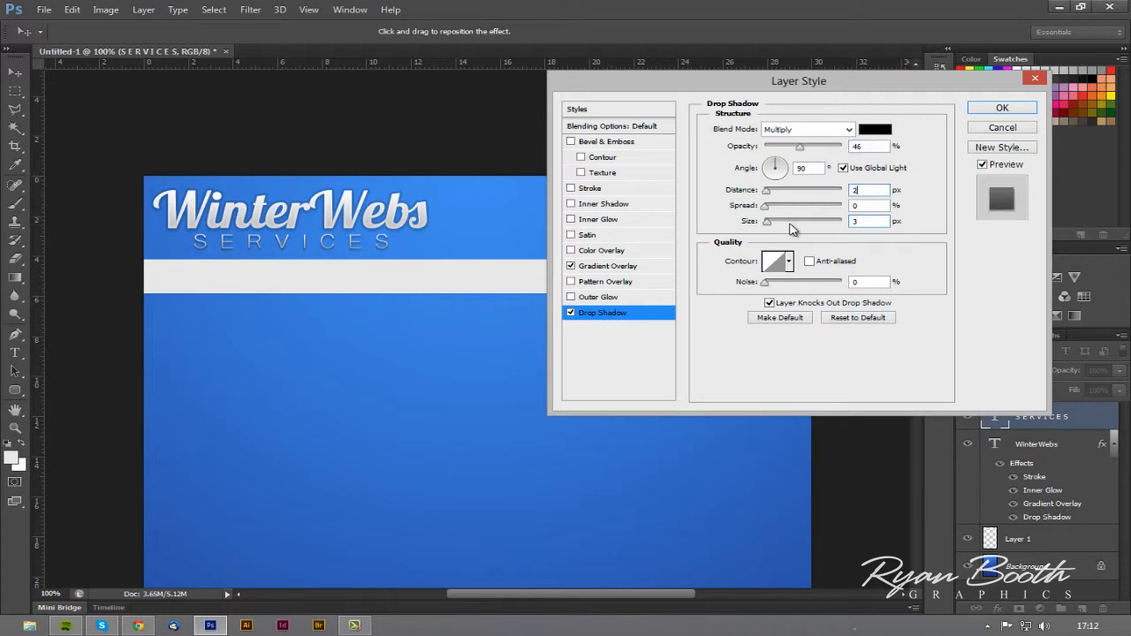
Confirm the SERVICES shadow and give the light bar on Layer 1 a low-opacity grey Gradient Overlay and Drop Shadow.
click(607, 265)
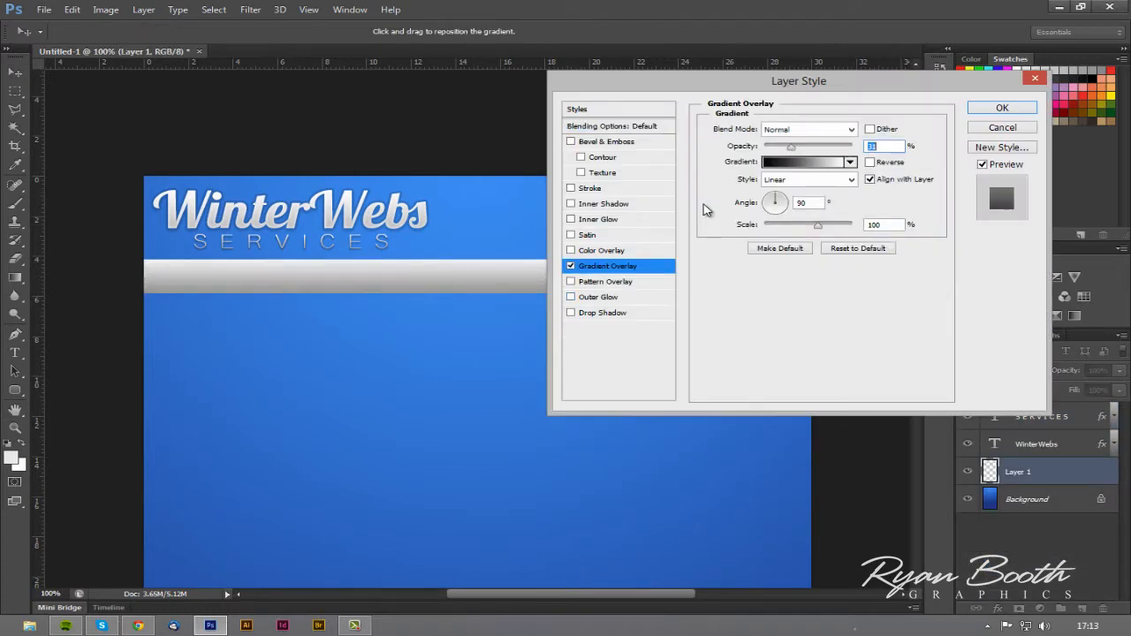
click(602, 312)
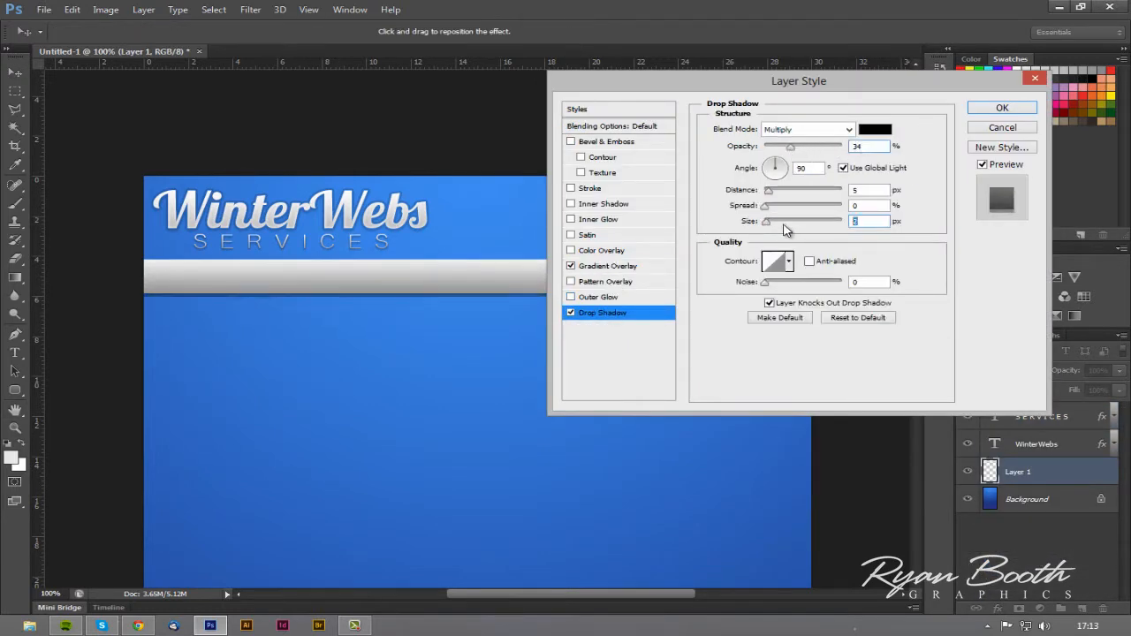
click(1002, 107)
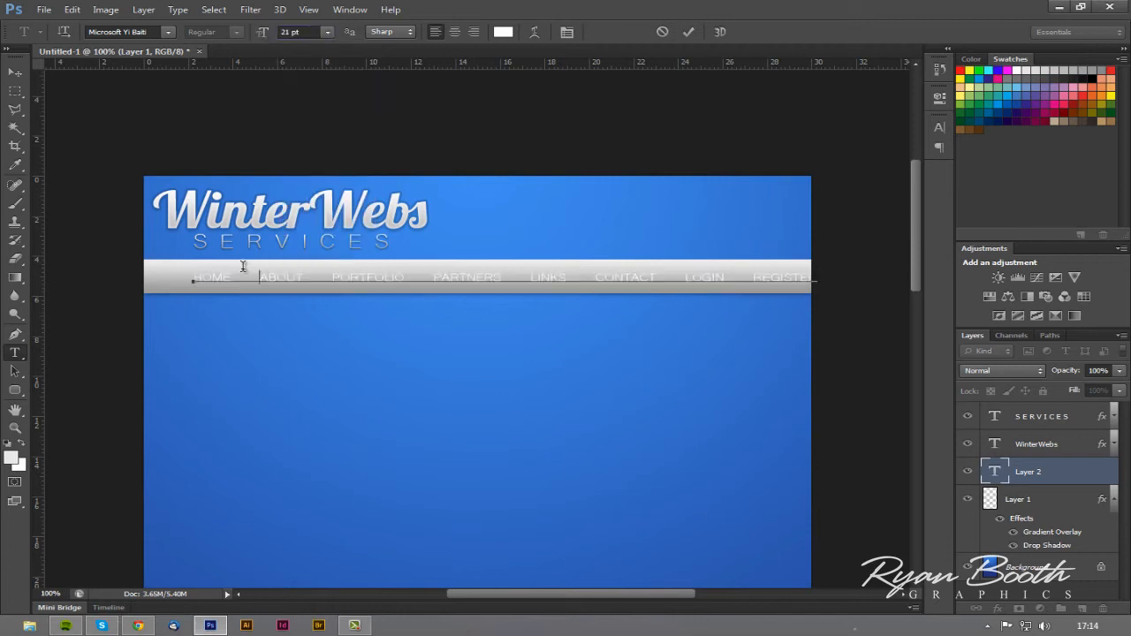
Colour the navigation link text dark blue.
click(503, 31)
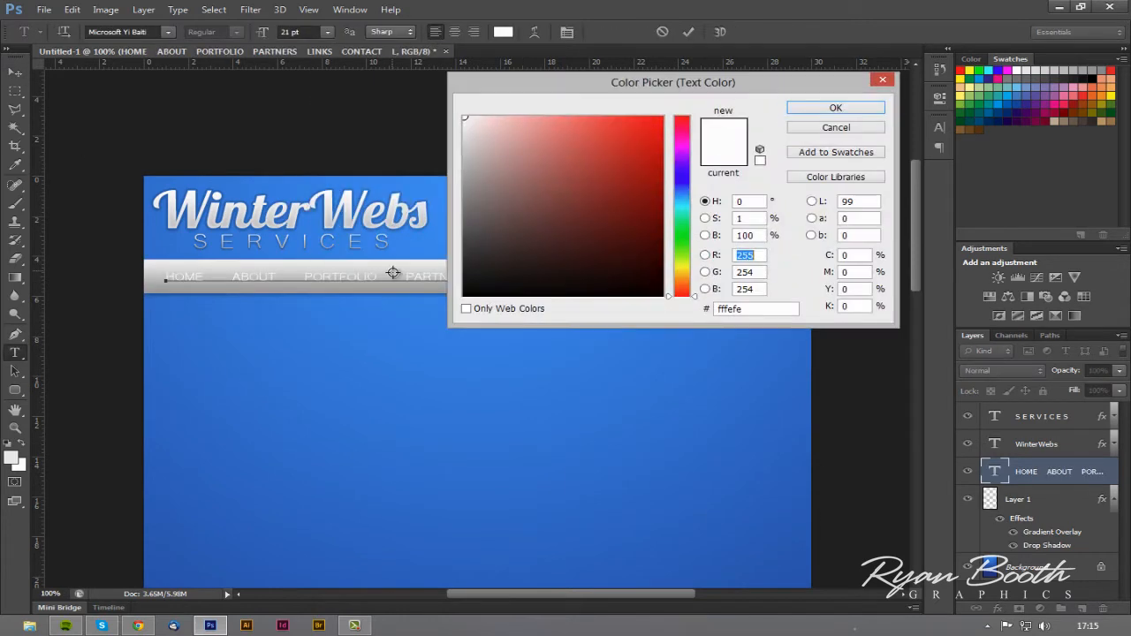
click(617, 191)
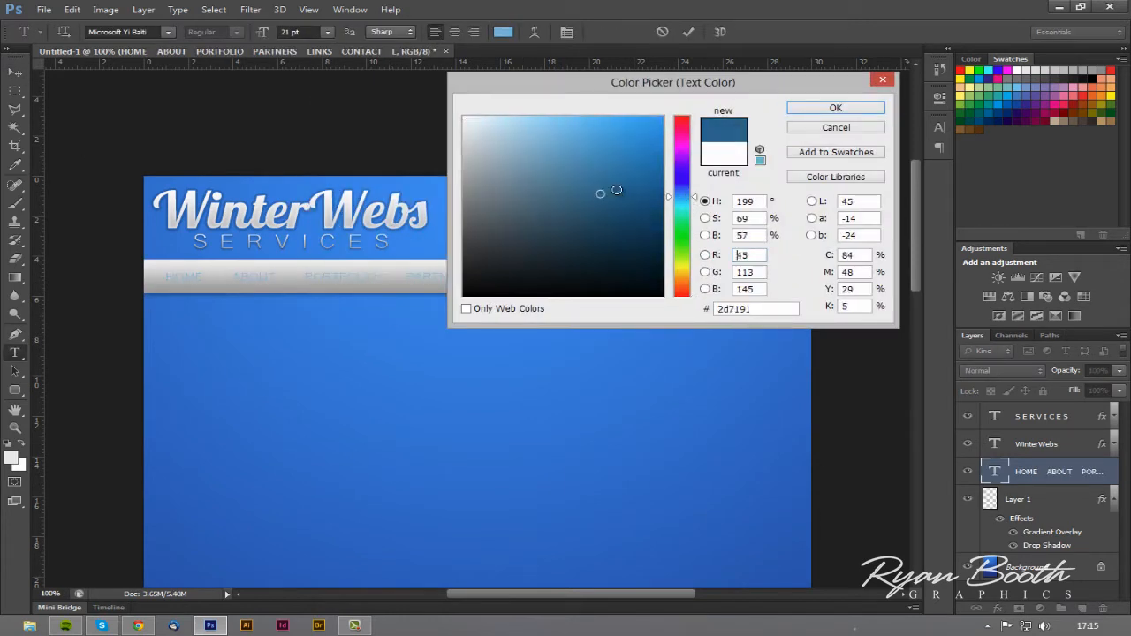
click(834, 107)
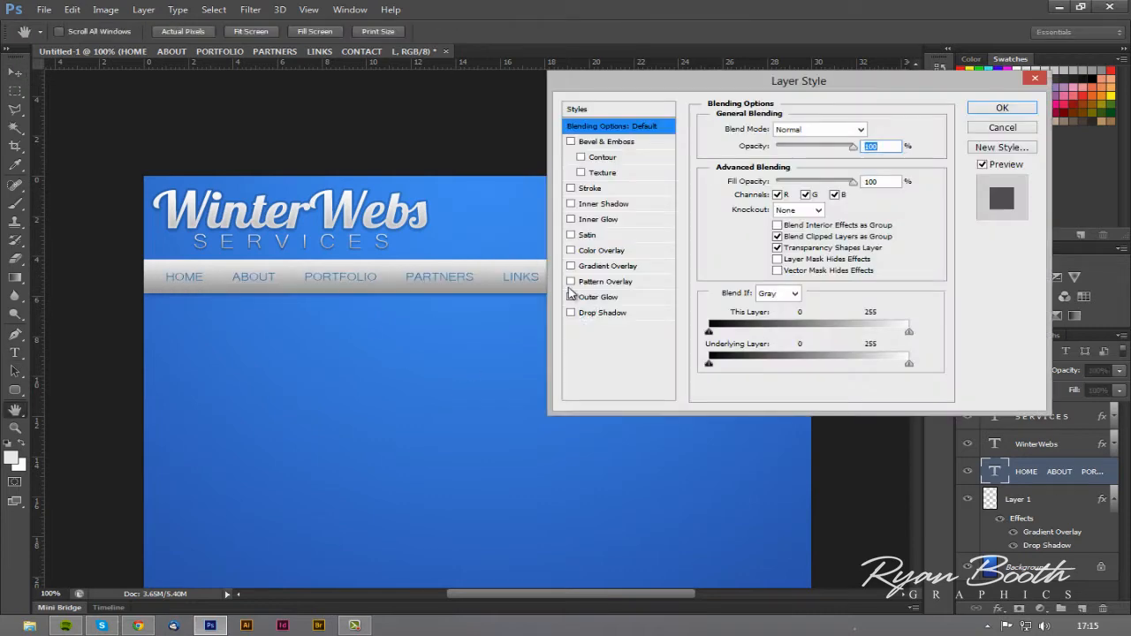
Add Outer Glow and Inner Glow to the link text's layer style and apply it.
click(598, 297)
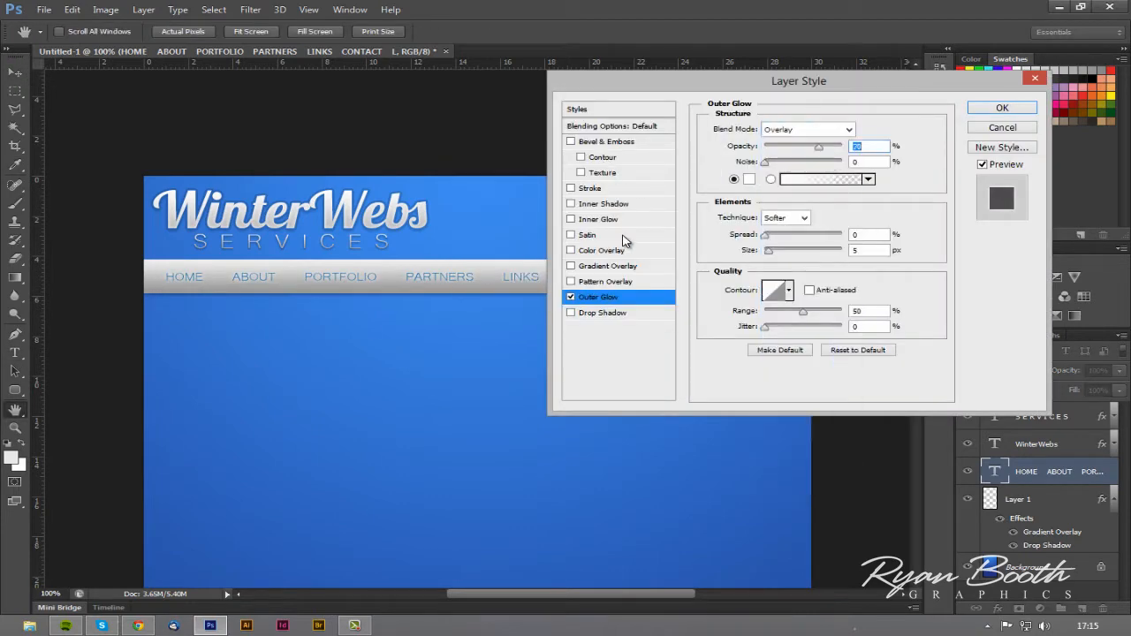
click(598, 218)
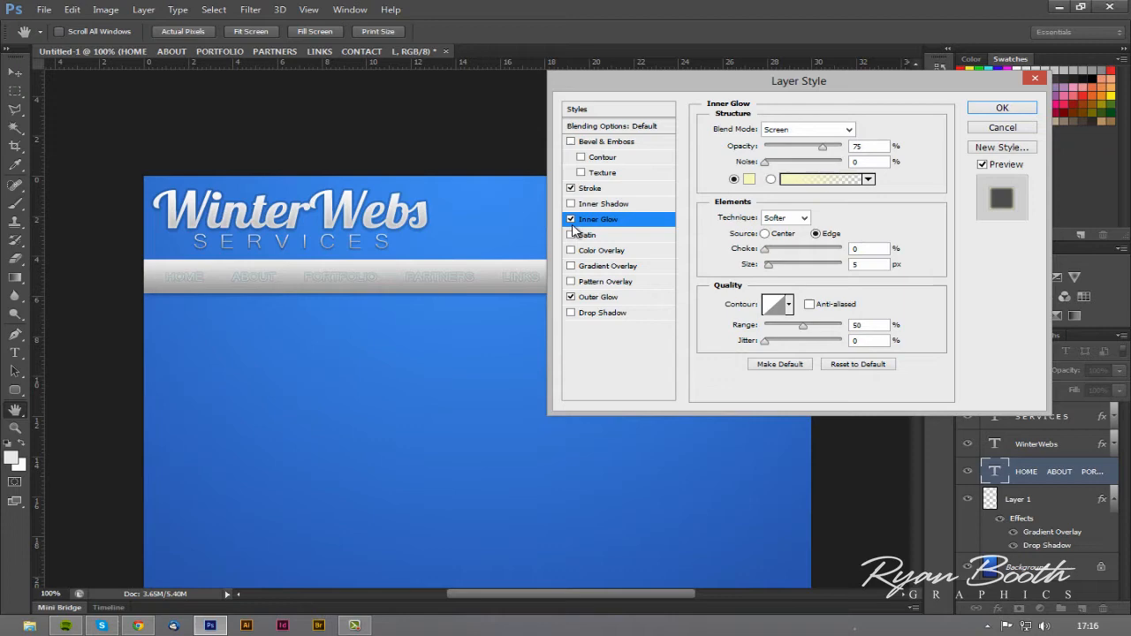
click(603, 312)
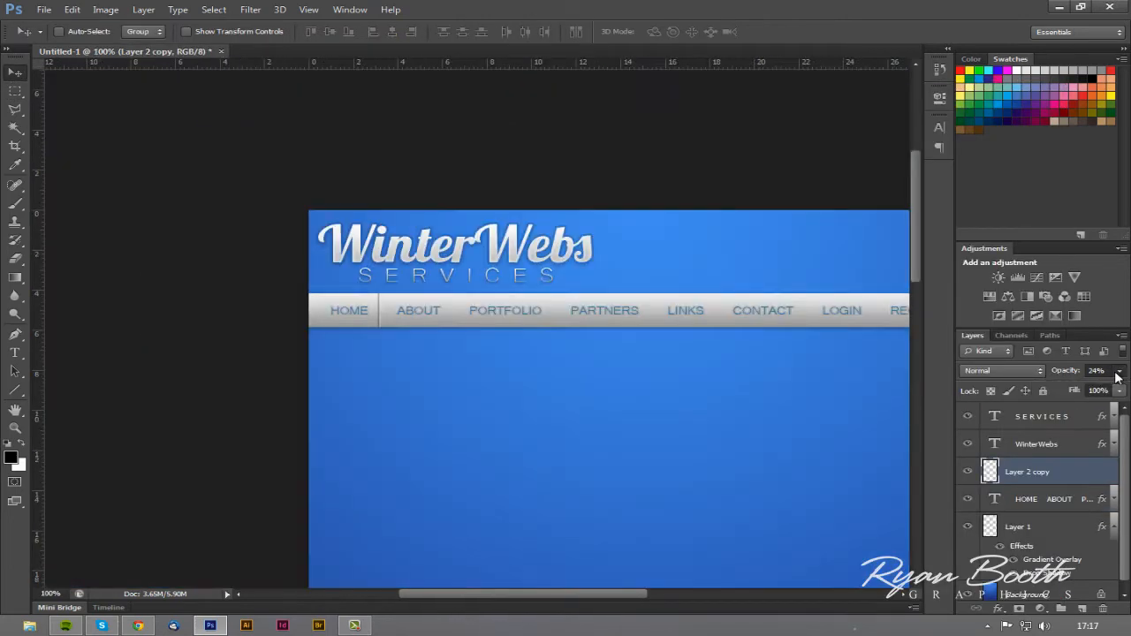
Lower the divider copy to 24% opacity and dismiss the brush error message.
click(1118, 370)
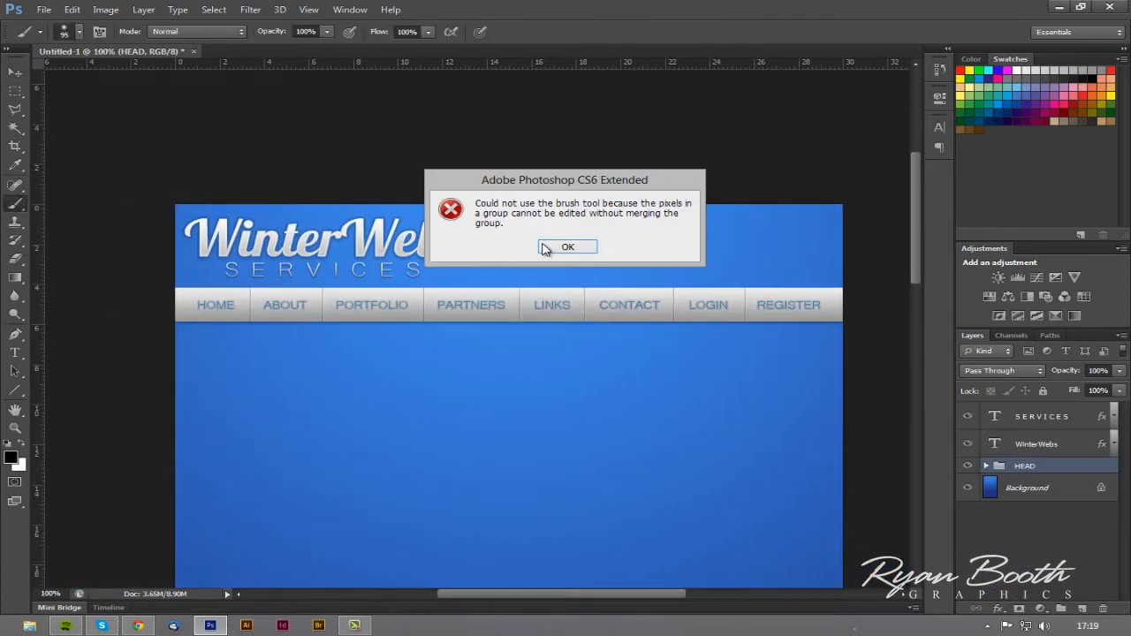
click(567, 247)
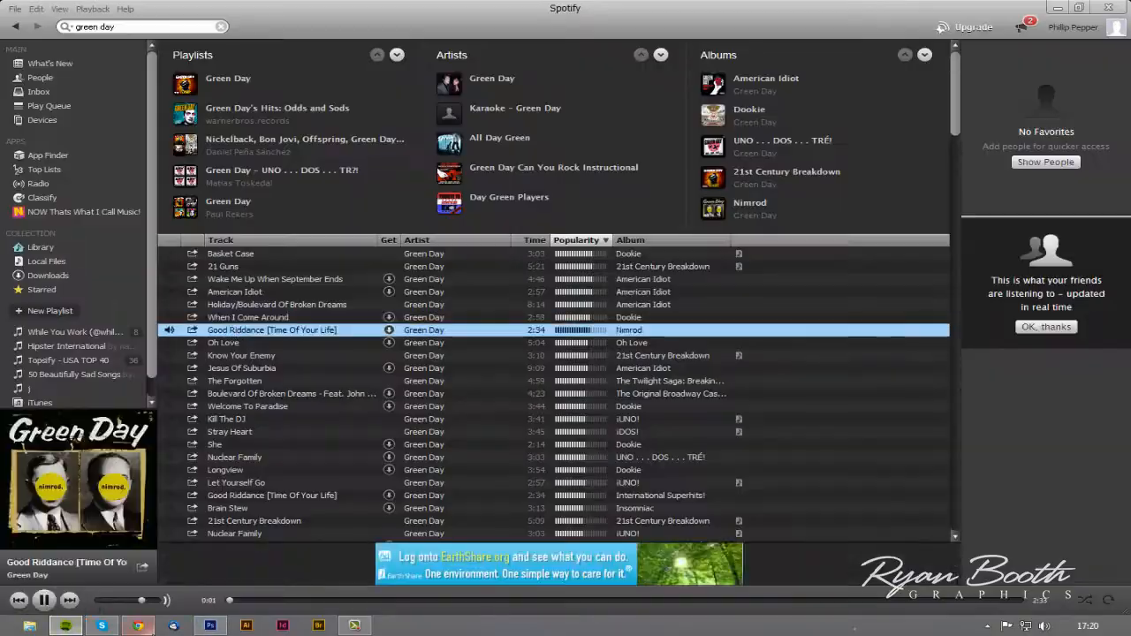
Play Good Riddance (Time Of Your Life) from the Green Day results.
click(210, 625)
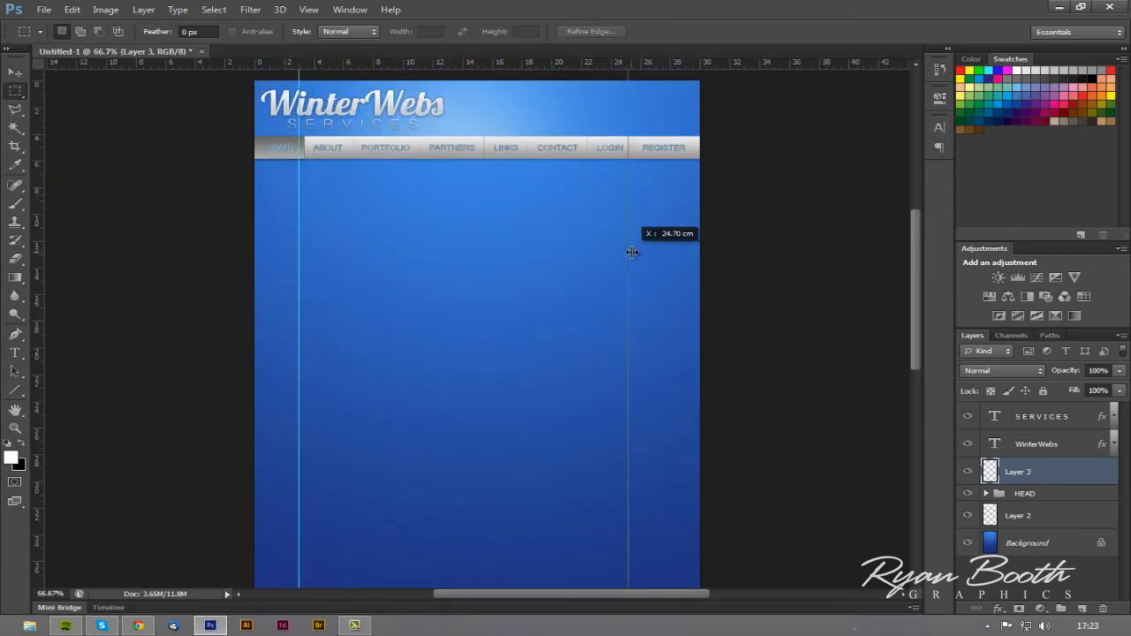
Guide the panel's right edge and style Layer 3 with a radial Gradient Overlay and 3 px Stroke.
click(12, 457)
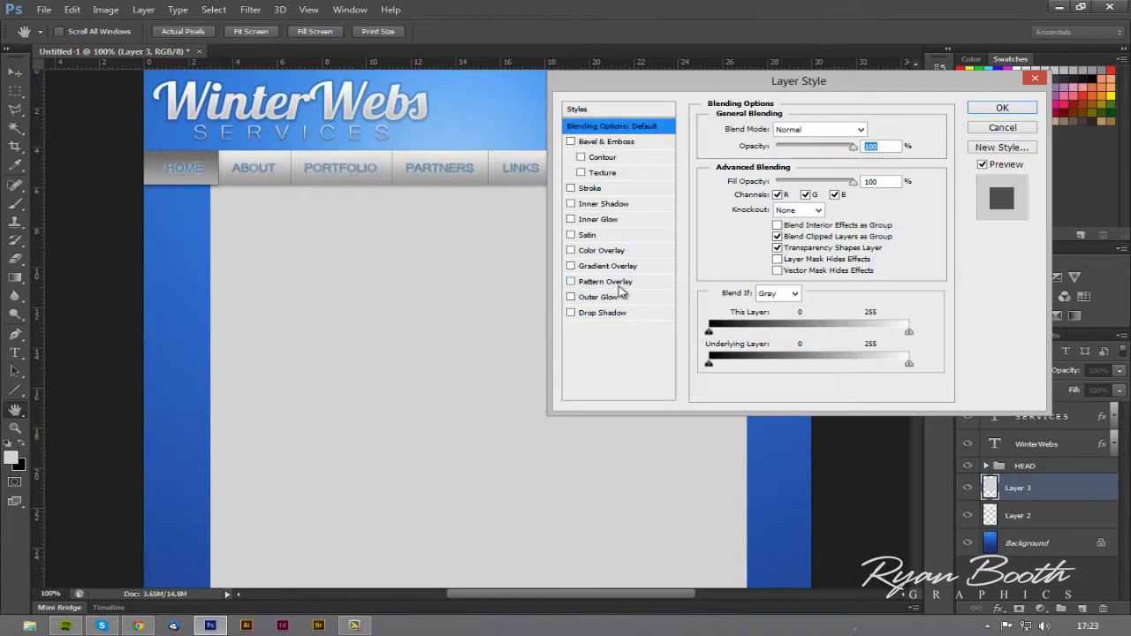
click(571, 266)
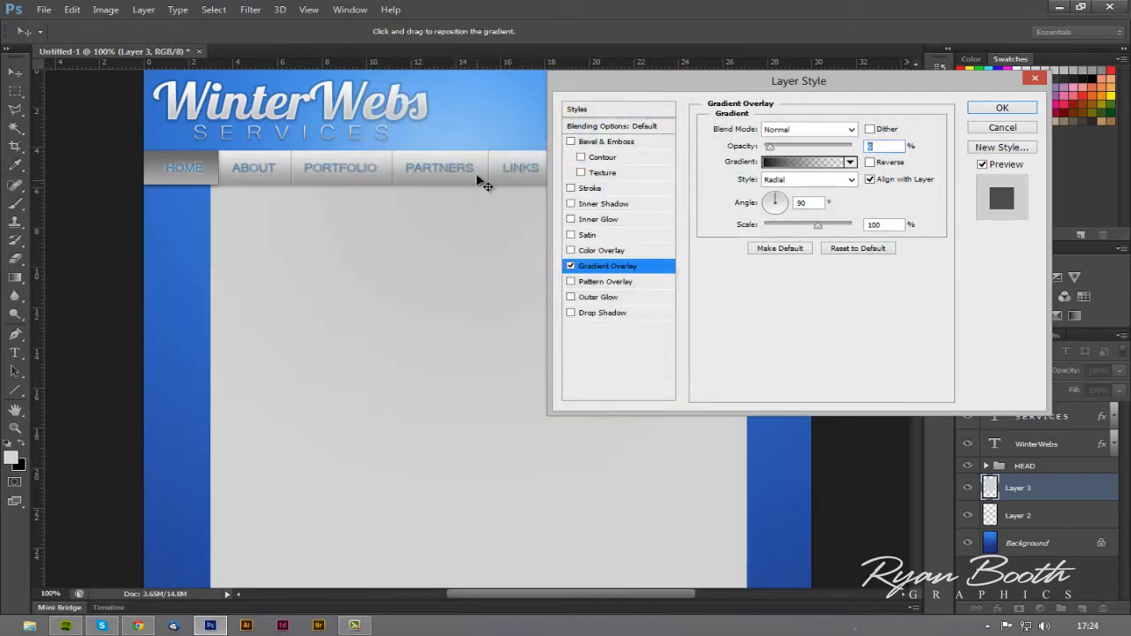
click(598, 296)
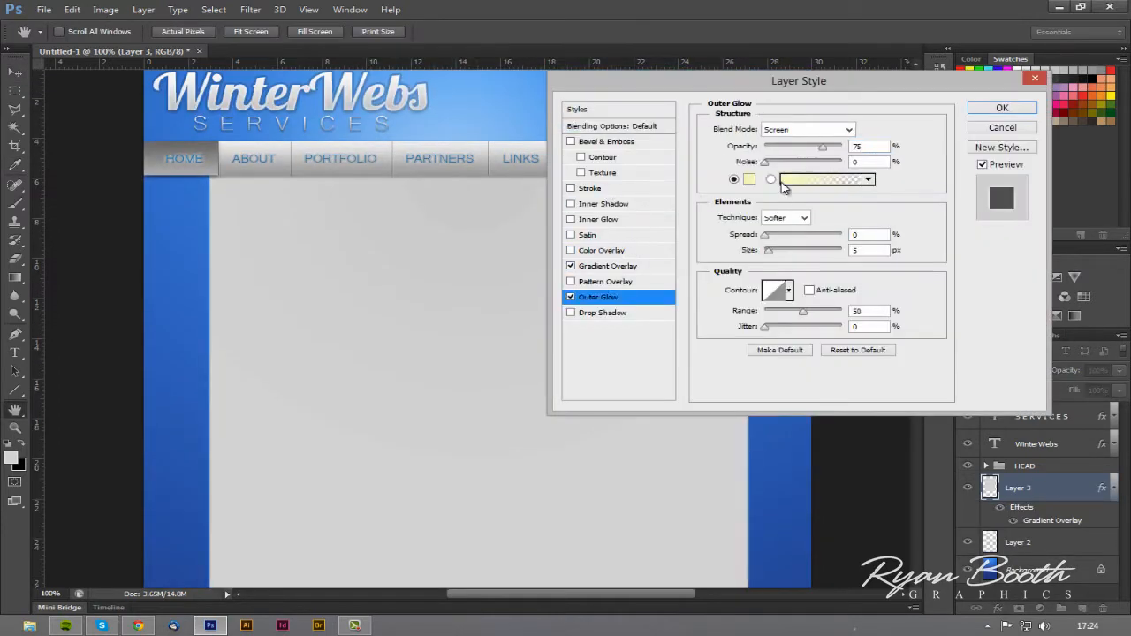
click(590, 187)
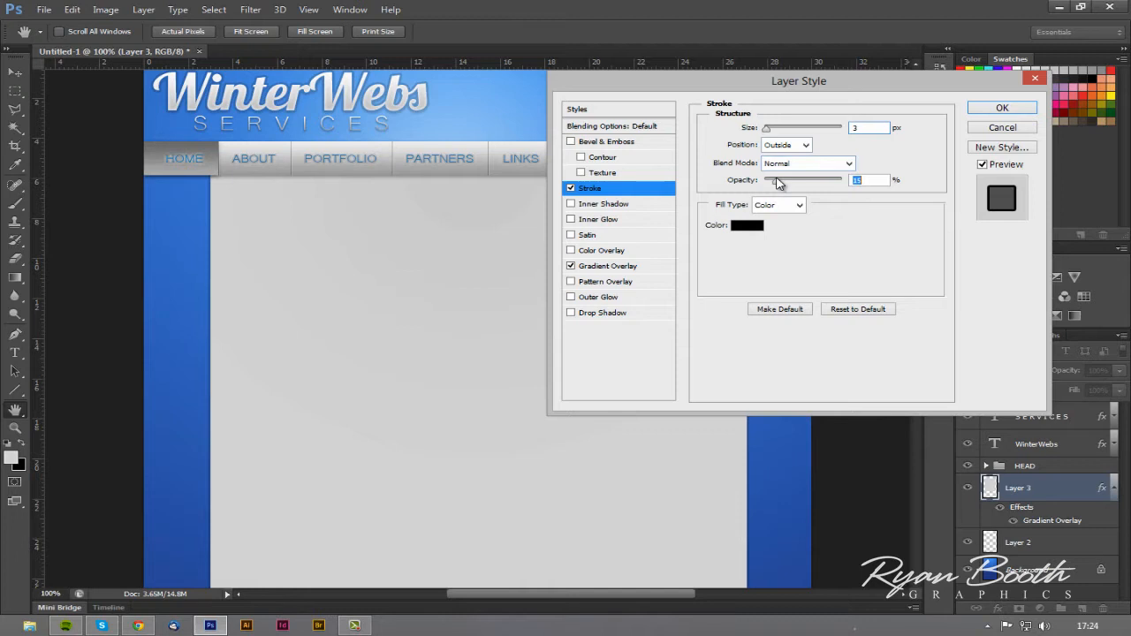
click(570, 312)
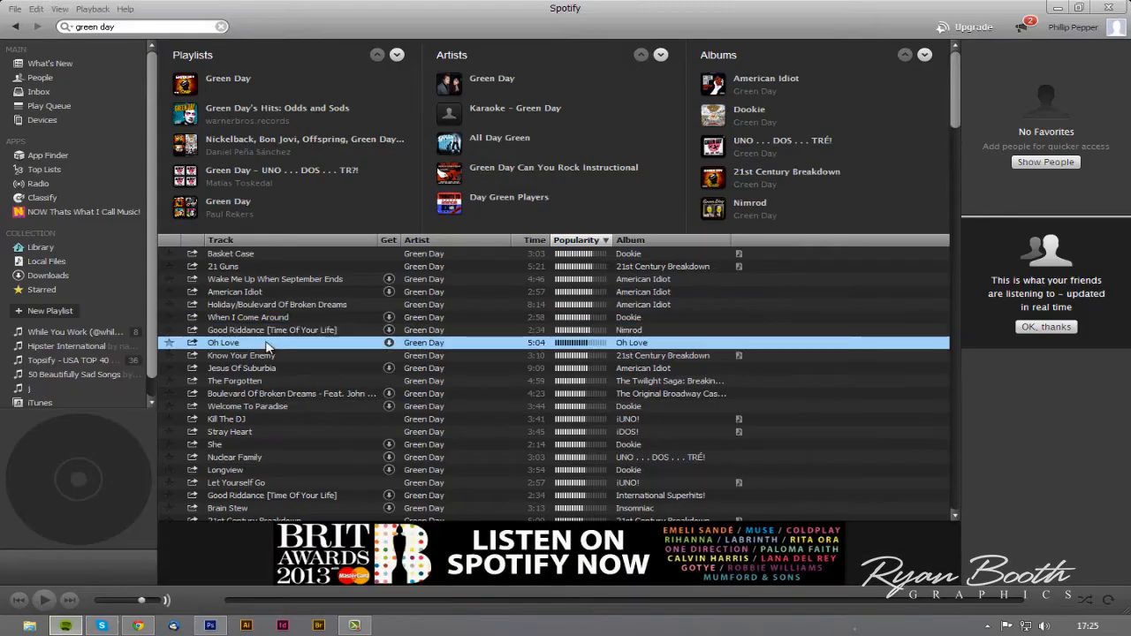
Play the track Oh Love from the Green Day list.
double_click(223, 341)
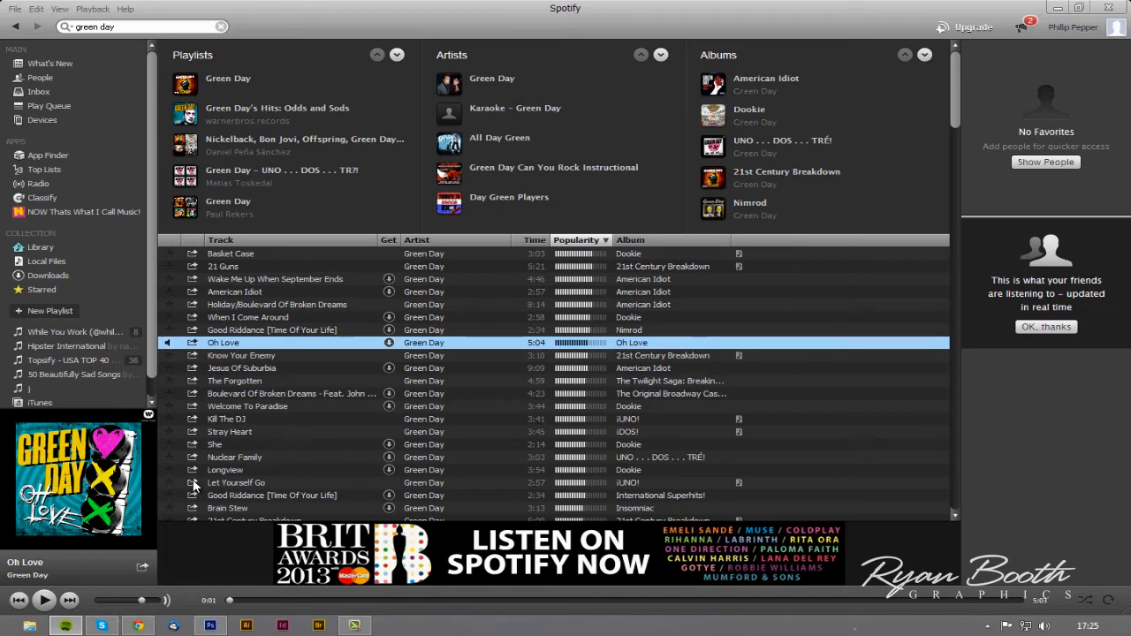
click(210, 626)
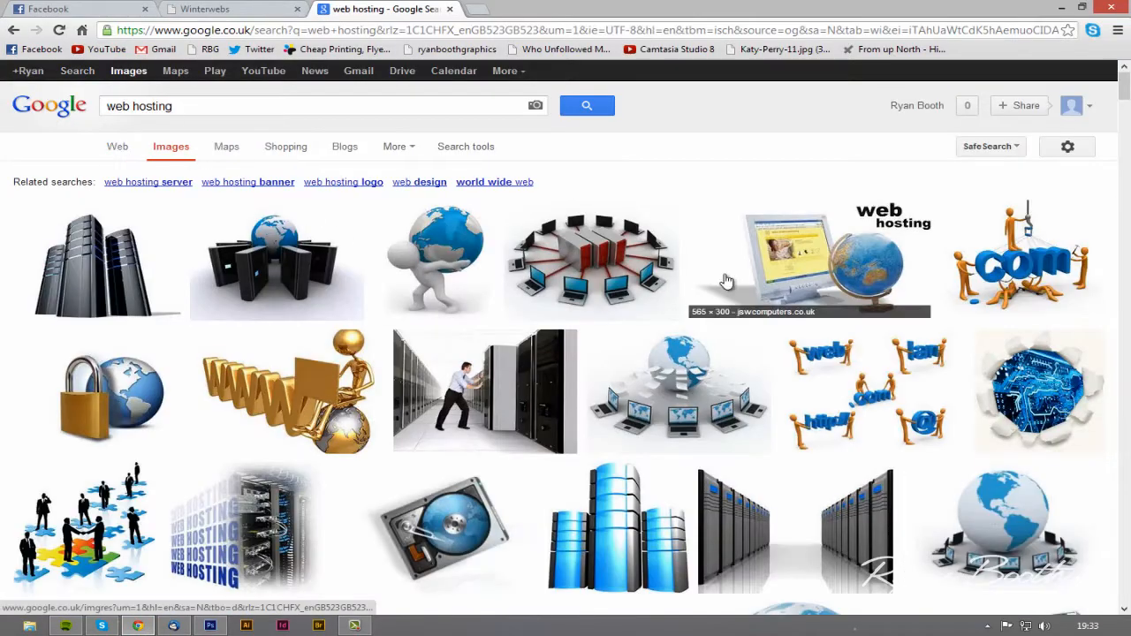
Scroll the web hosting image results and open one thumbnail.
scroll(down, 3)
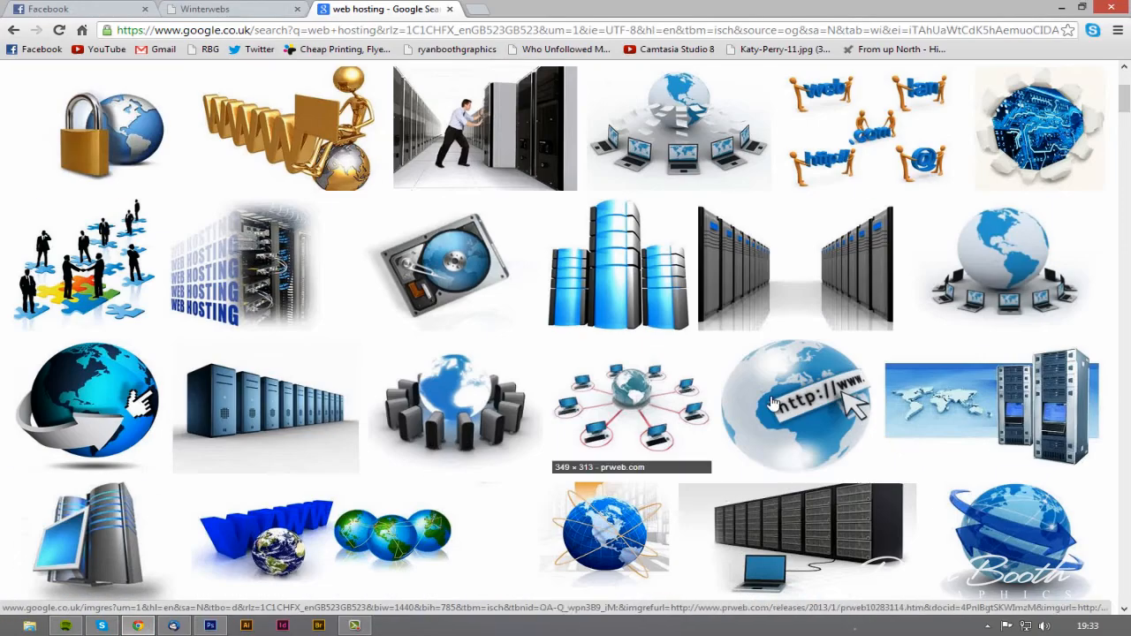
click(209, 626)
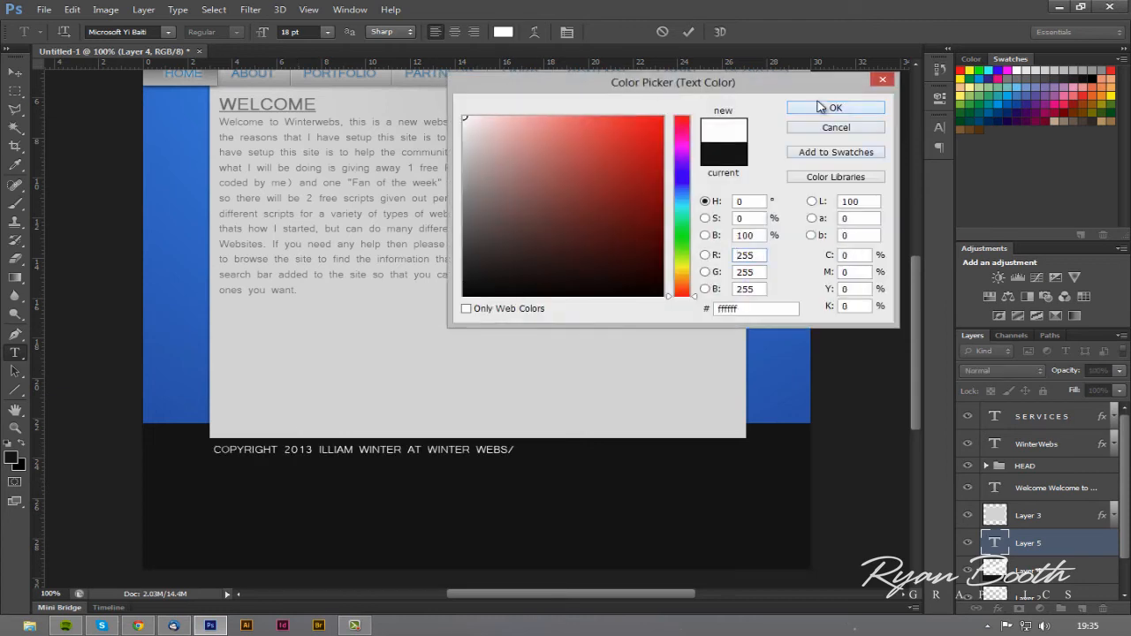
Colour the footer copyright text white (#ffffff) in the Color Picker.
click(833, 107)
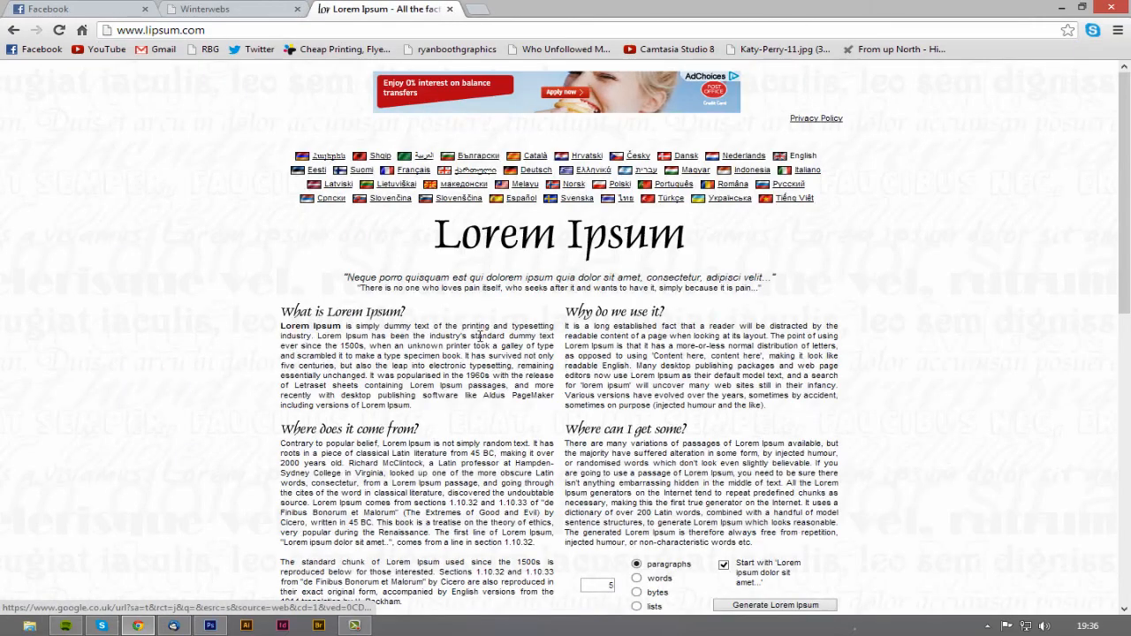
Generate one 70-word paragraph of Lorem Ipsum placeholder text.
click(774, 606)
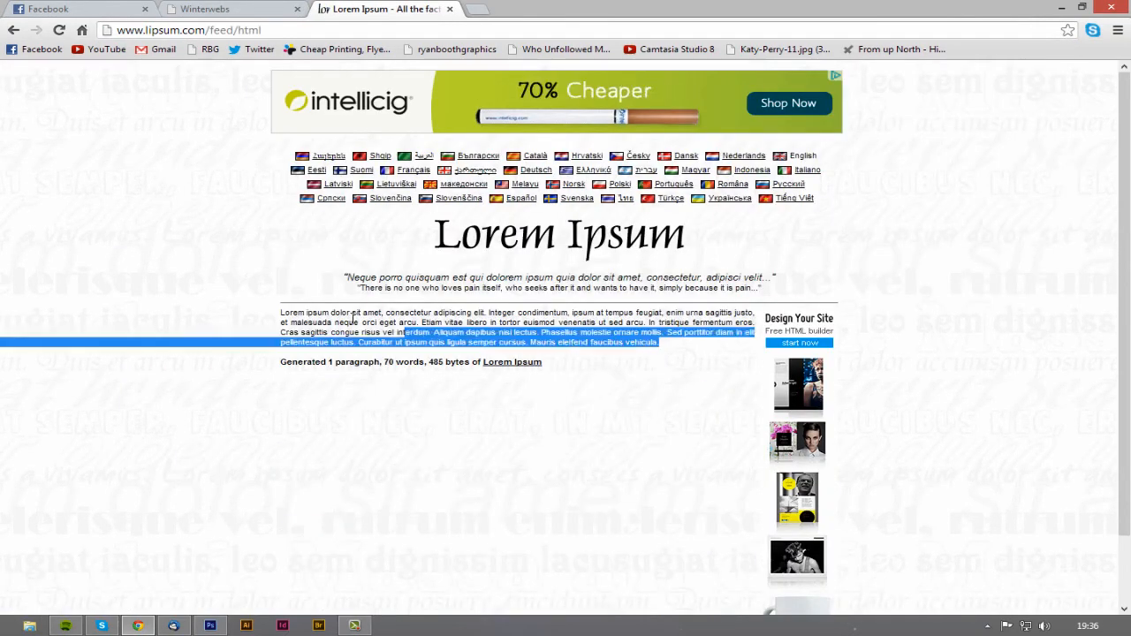